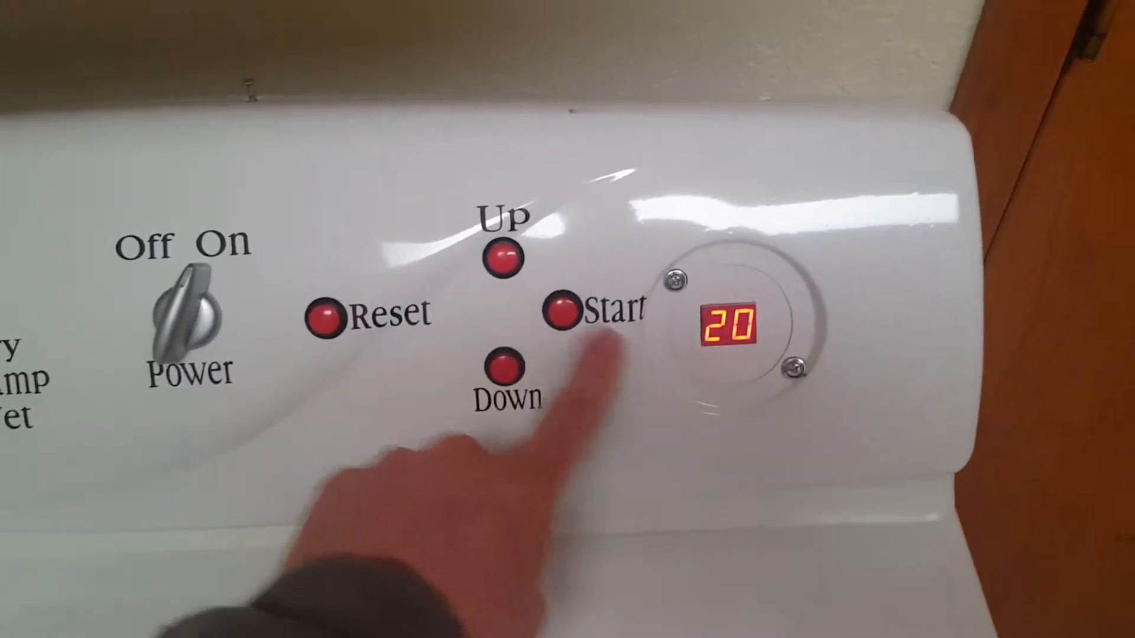
left_click(505, 368)
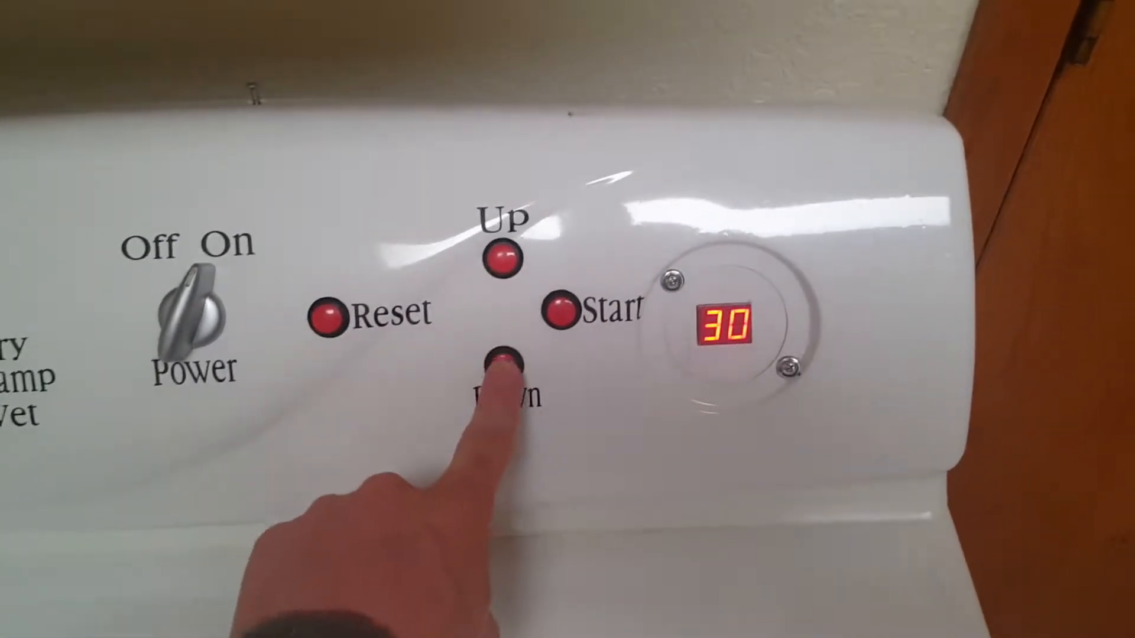
left_click(506, 366)
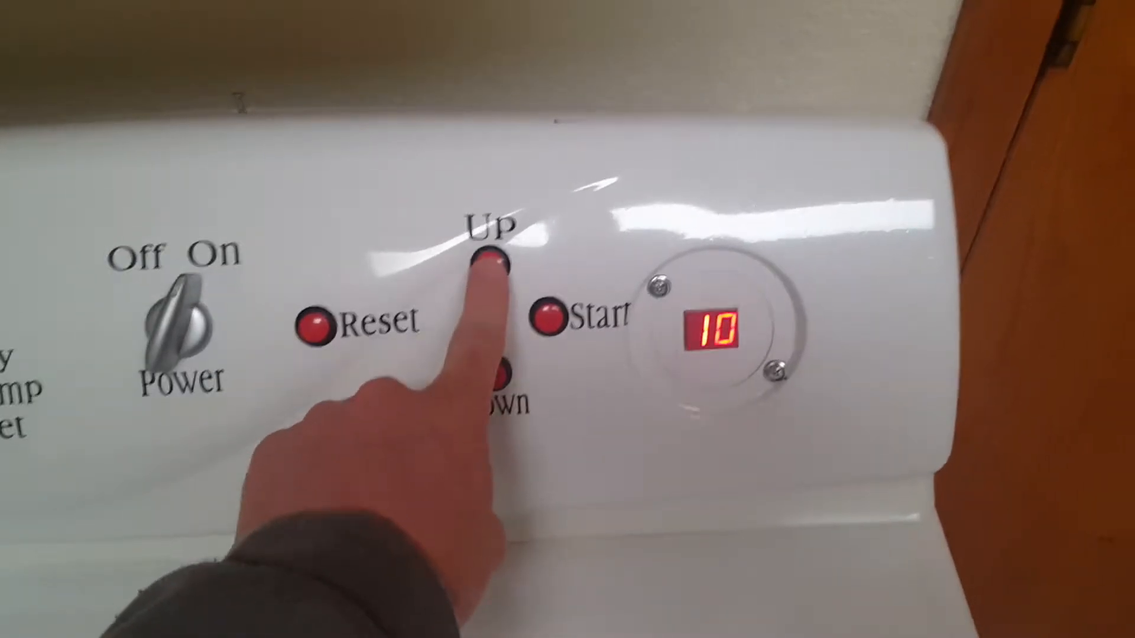
left_click(496, 271)
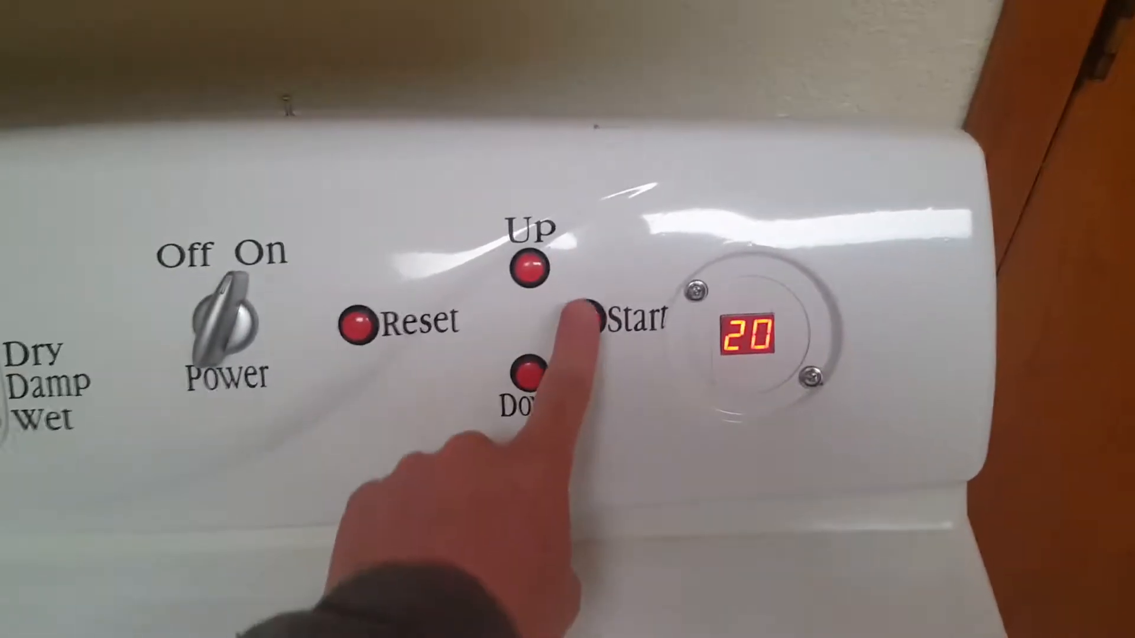